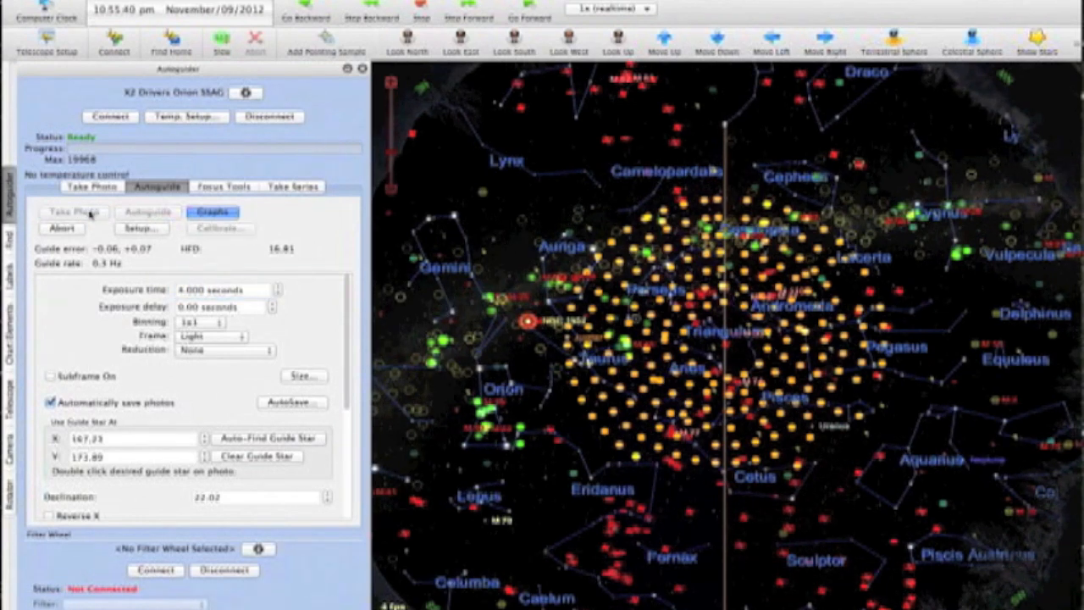
- Capture a 4-second test frame with the guide camera and show it in the FITS viewer
click(75, 212)
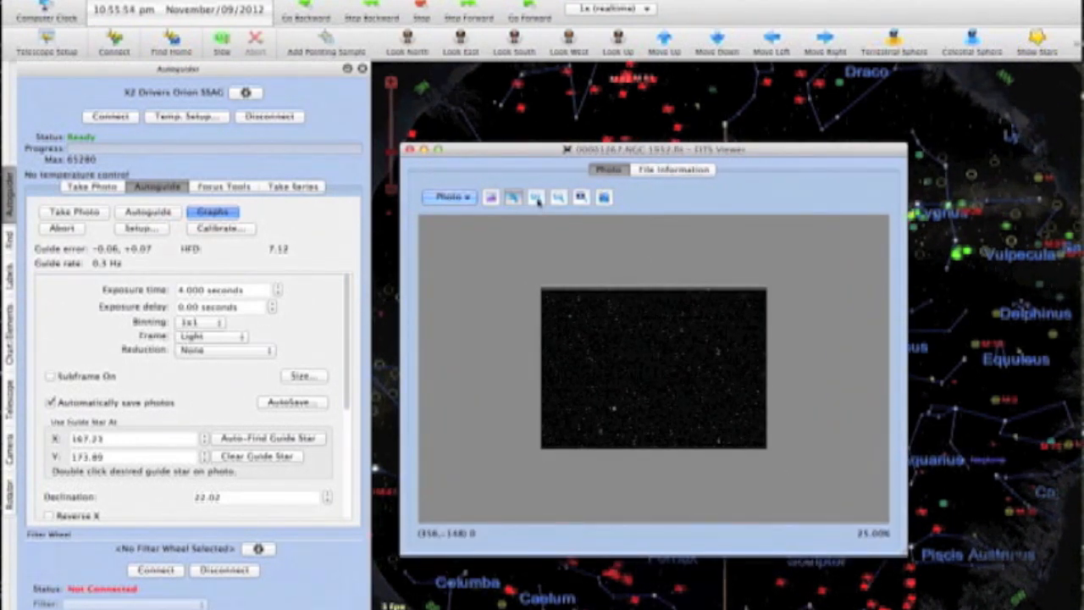
- Zoom the test frame in and back out so the star field fits the viewer
click(535, 196)
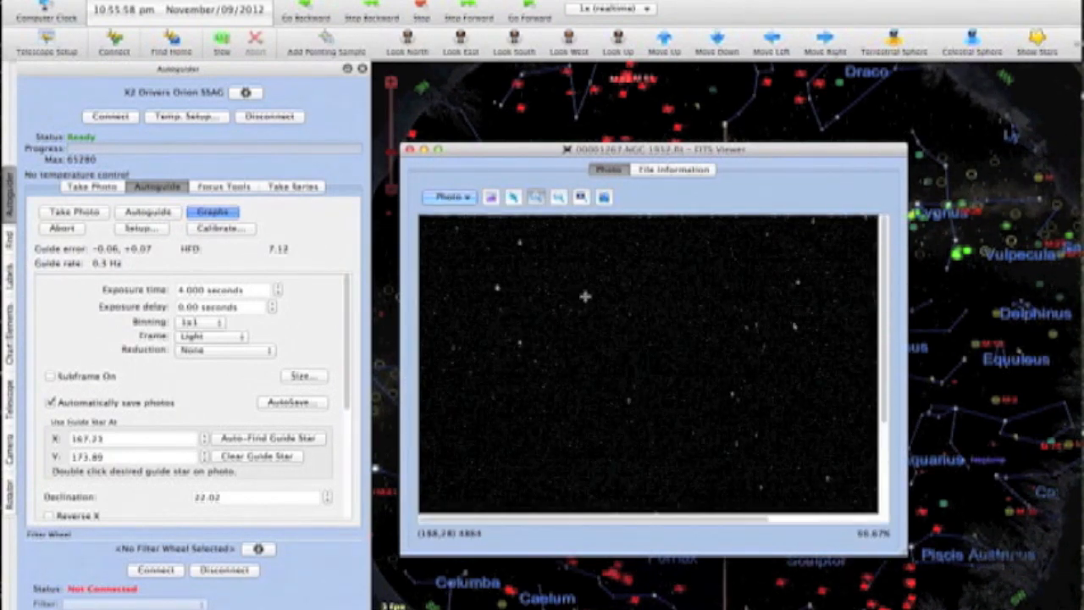
mouse_move(535, 316)
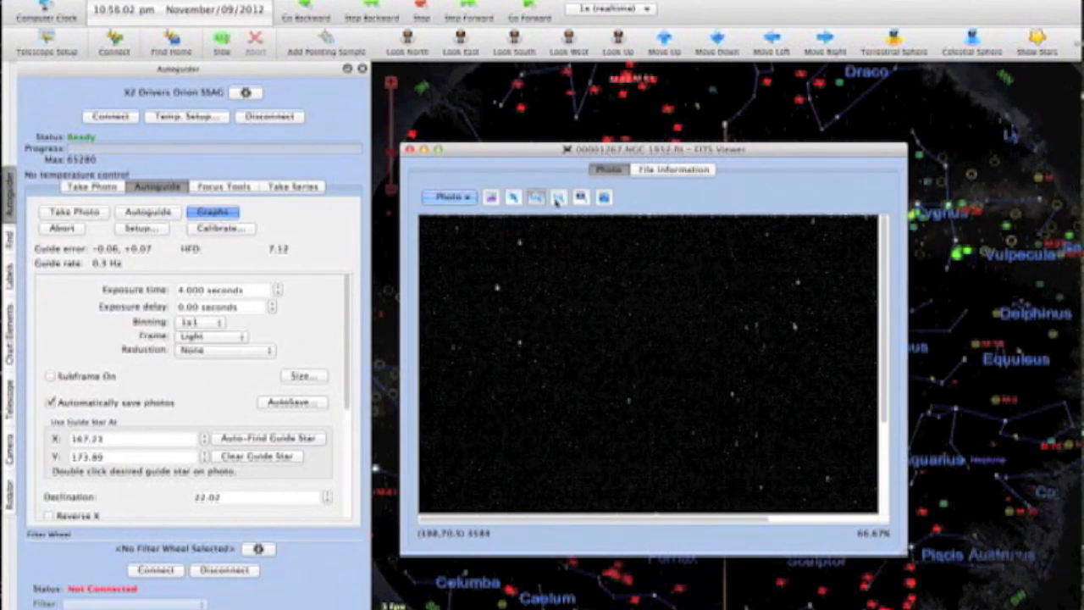
click(557, 196)
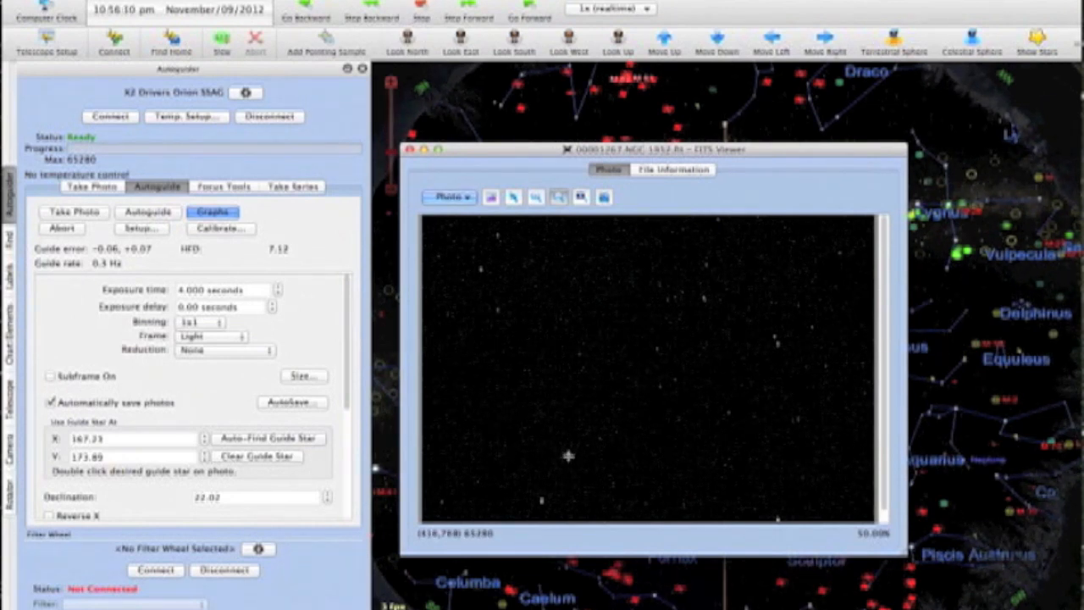
mouse_move(652, 369)
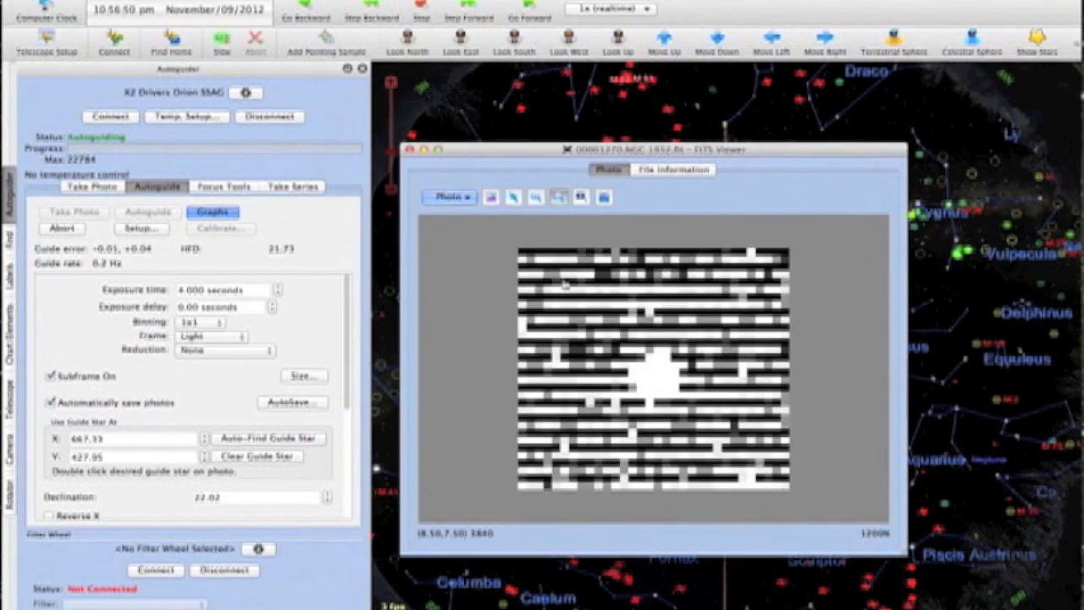
click(535, 196)
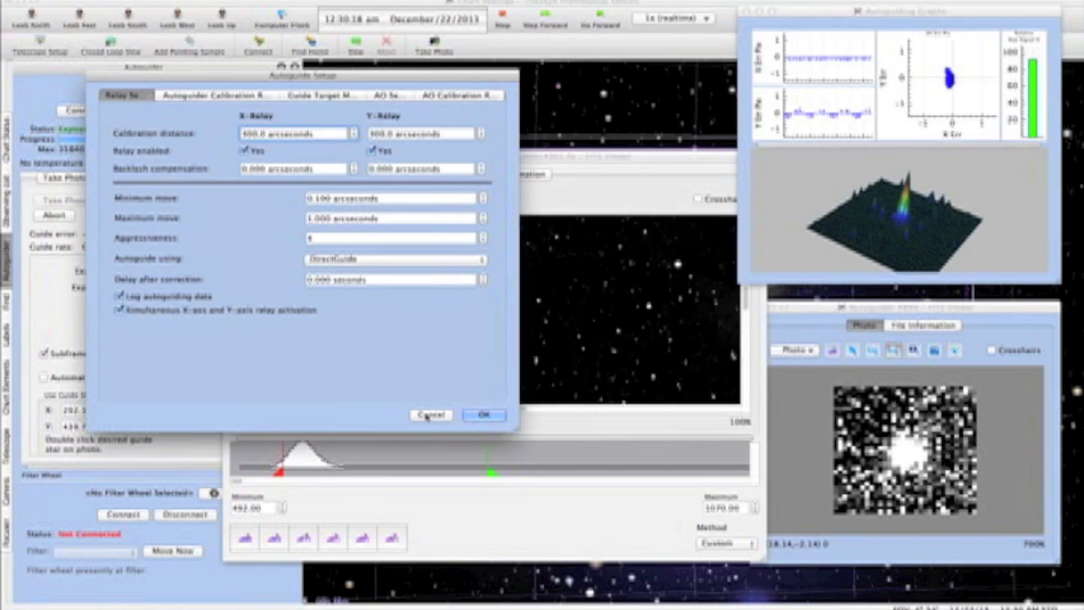
click(485, 415)
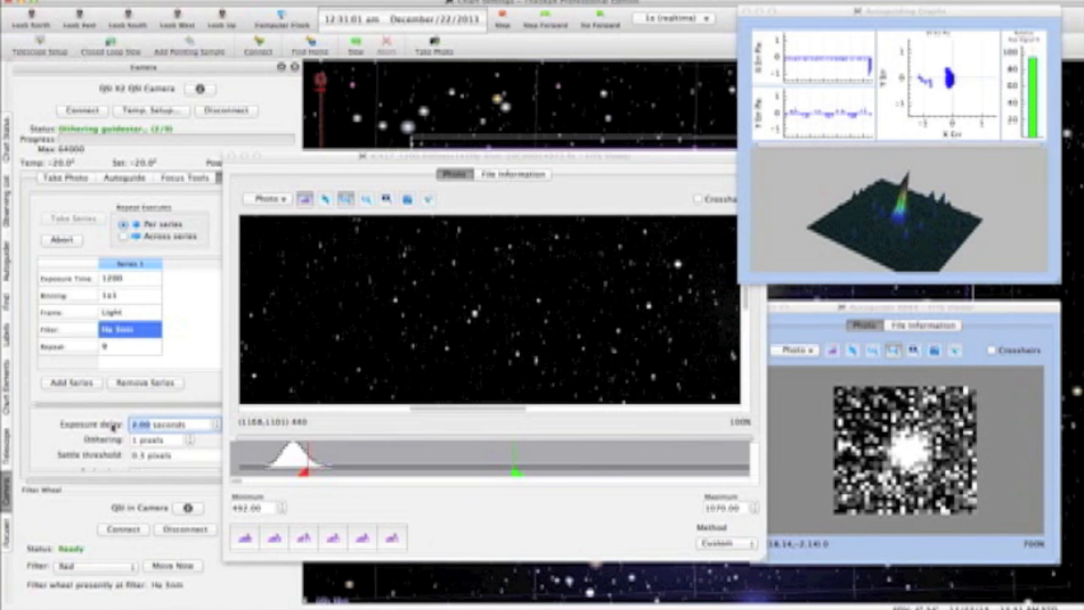
mouse_move(618, 328)
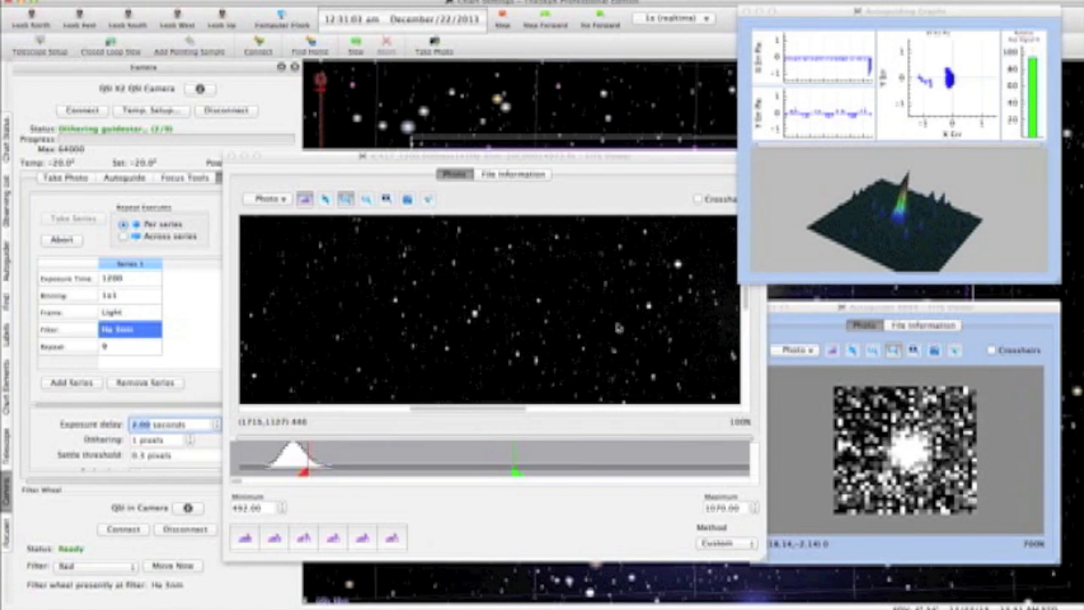
mouse_move(488, 320)
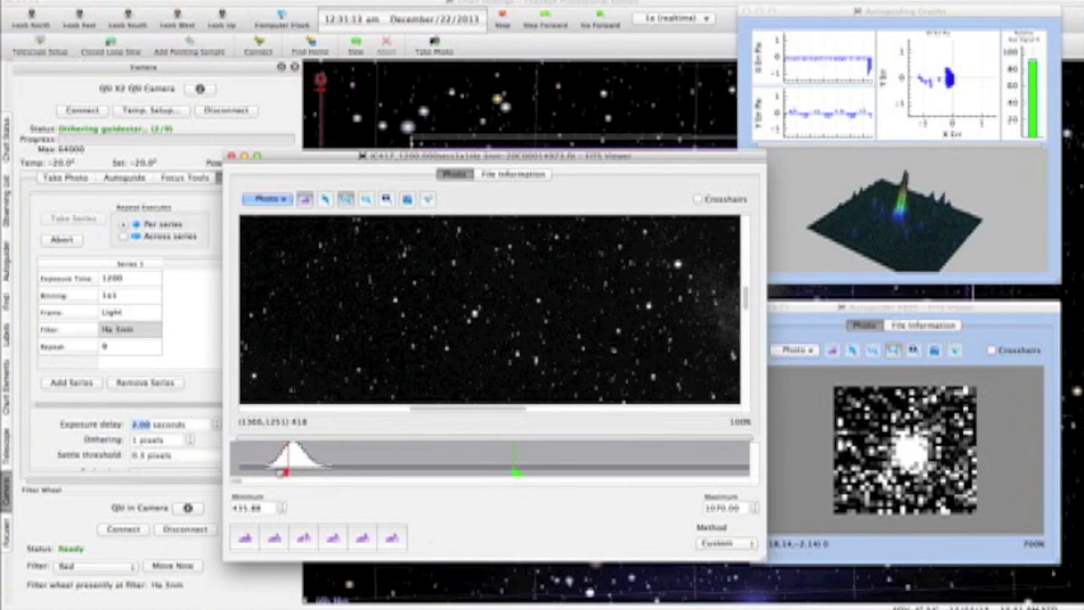
- Drag the histogram minimum slider to restretch the new 1200-second light frame
drag(274, 470, 283, 470)
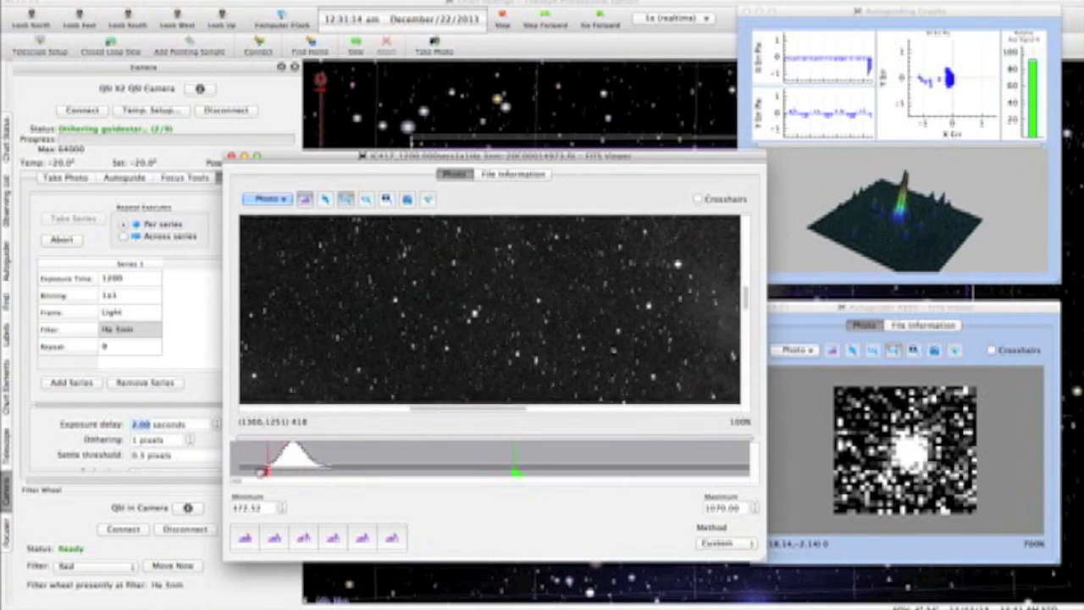